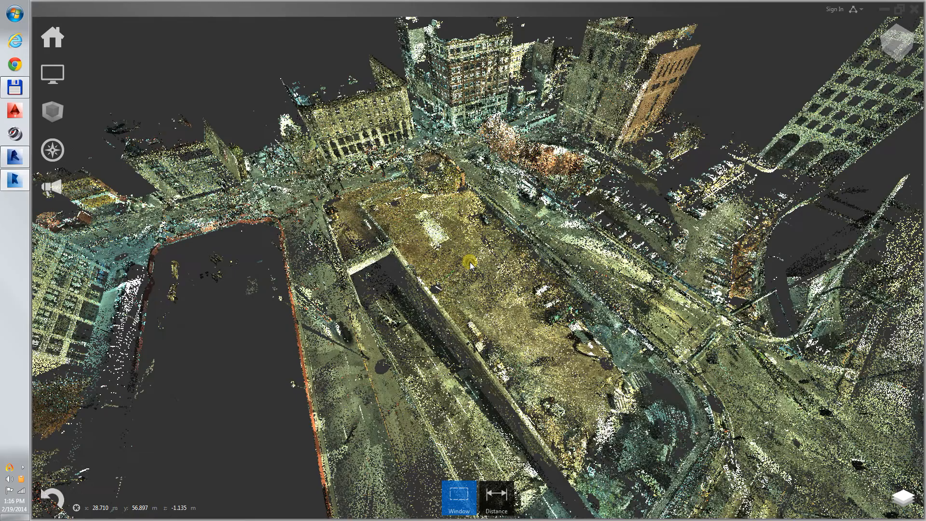
- Orbit the Parcel 25 point cloud in ReCap to see the empty lot lengthwise from low
left_click_drag(469, 265, 515, 298)
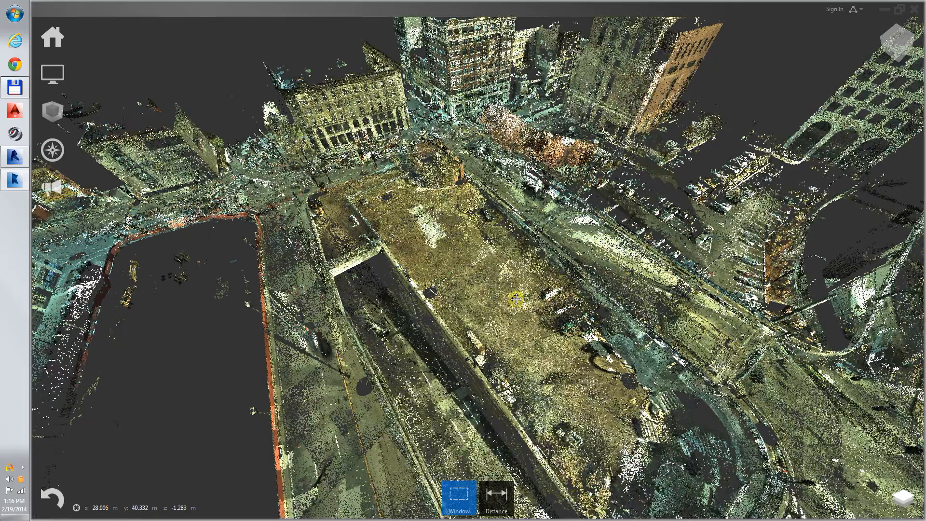
left_click_drag(515, 298, 457, 274)
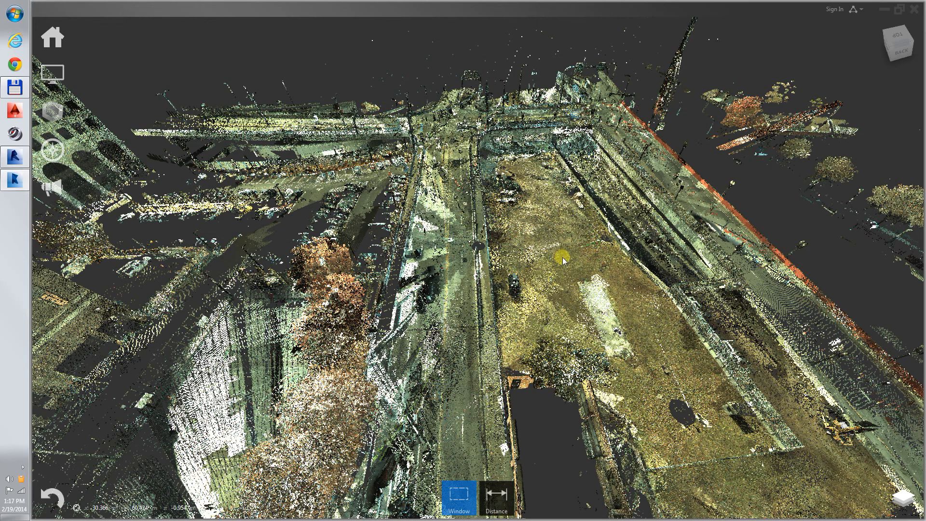
- Orbit the scan toward the parcel's other side, then tilt to a near top-down view
left_click_drag(560, 260, 499, 263)
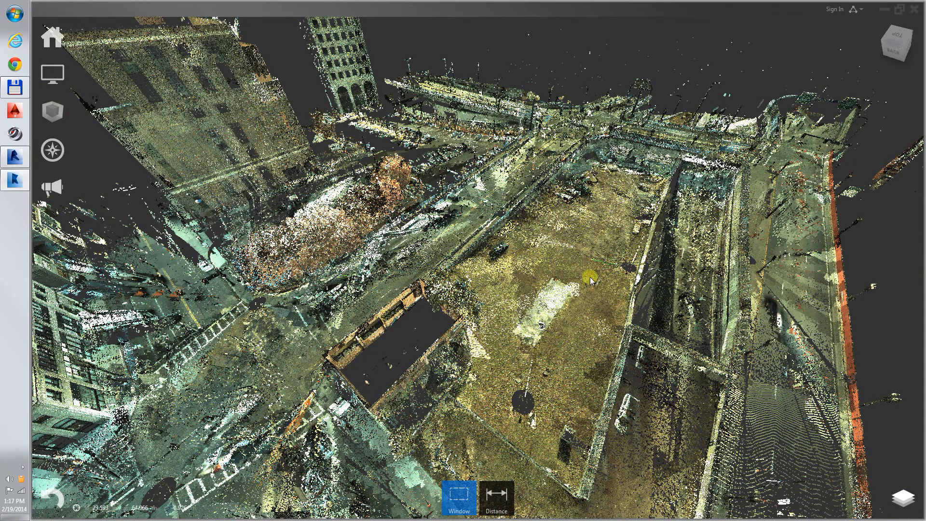
left_click_drag(587, 281, 594, 278)
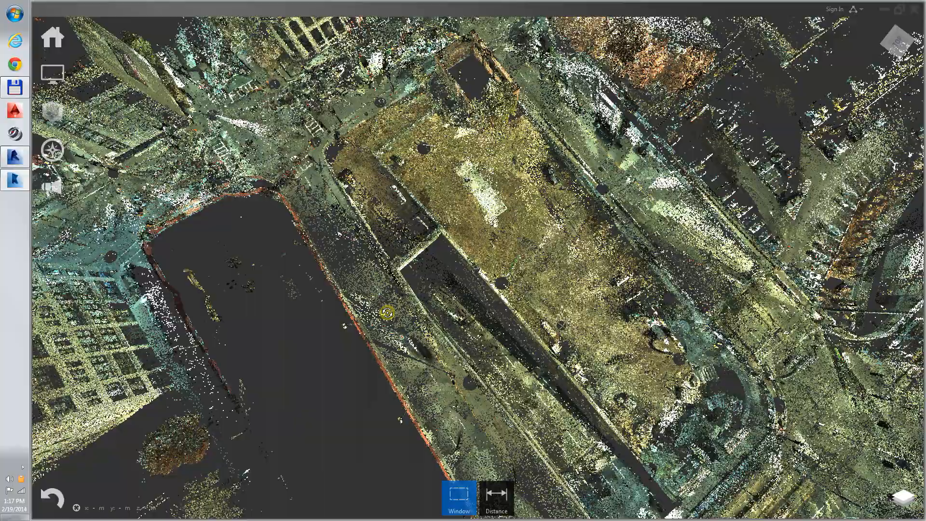
left_click_drag(386, 313, 173, 191)
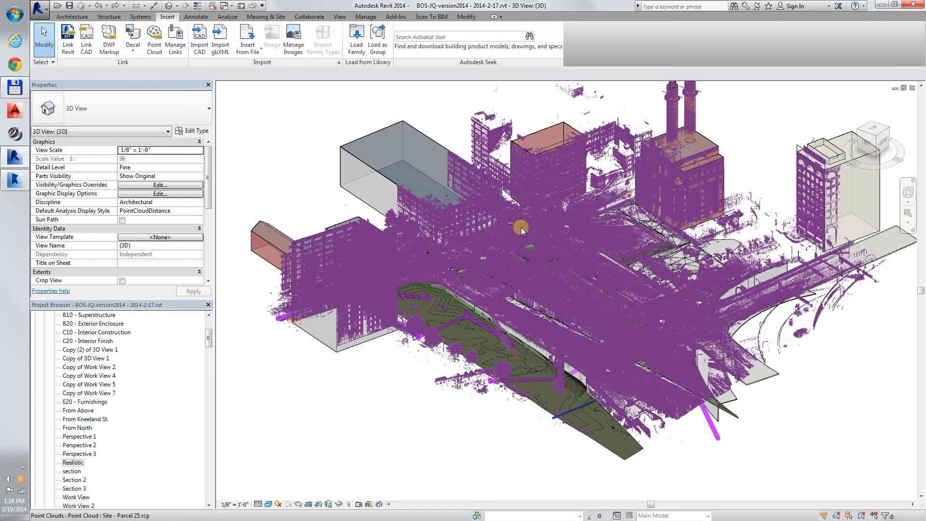
- Select the Parcel 25 point cloud in the Revit 3D view
left_click(523, 227)
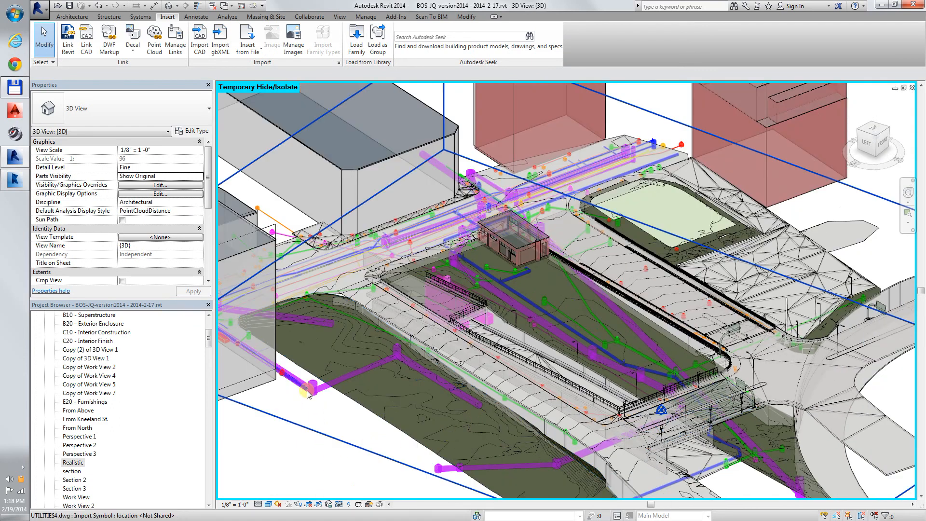
mouse_move(309, 394)
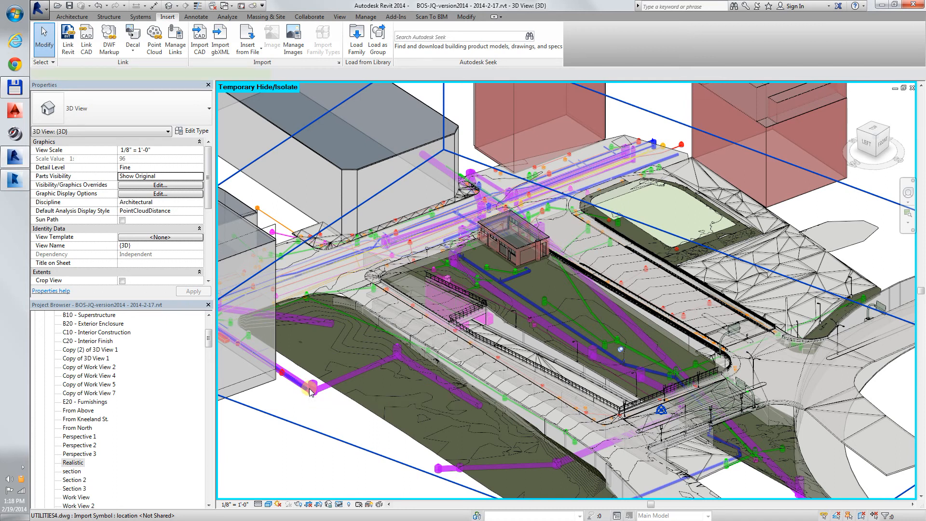
- Hide the UTILITIES4.dwg import and orbit around the lot and neighbouring buildings
left_click(310, 392)
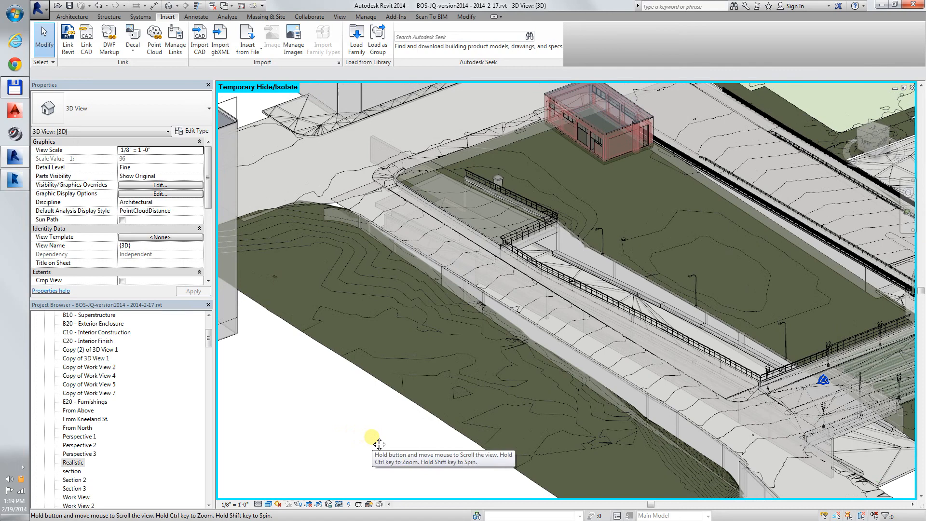
left_click_drag(378, 444, 631, 496)
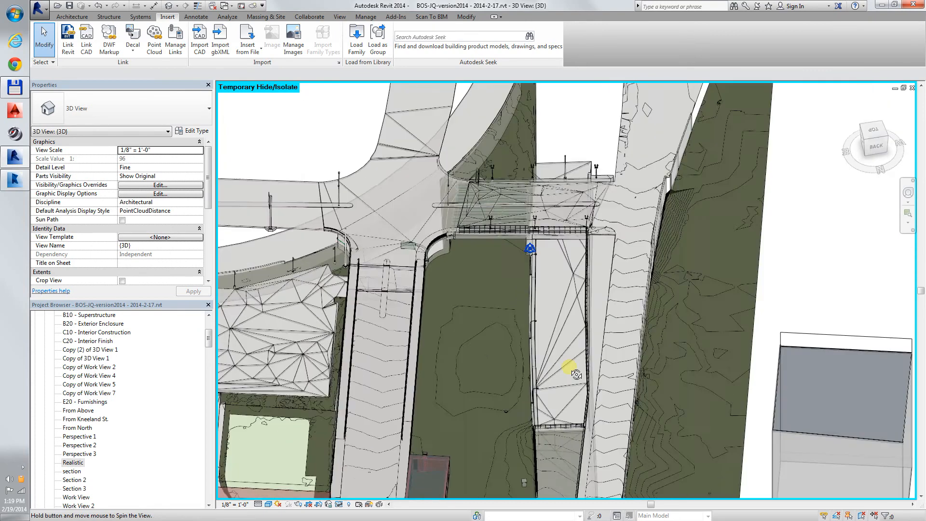
left_click_drag(573, 371, 520, 396)
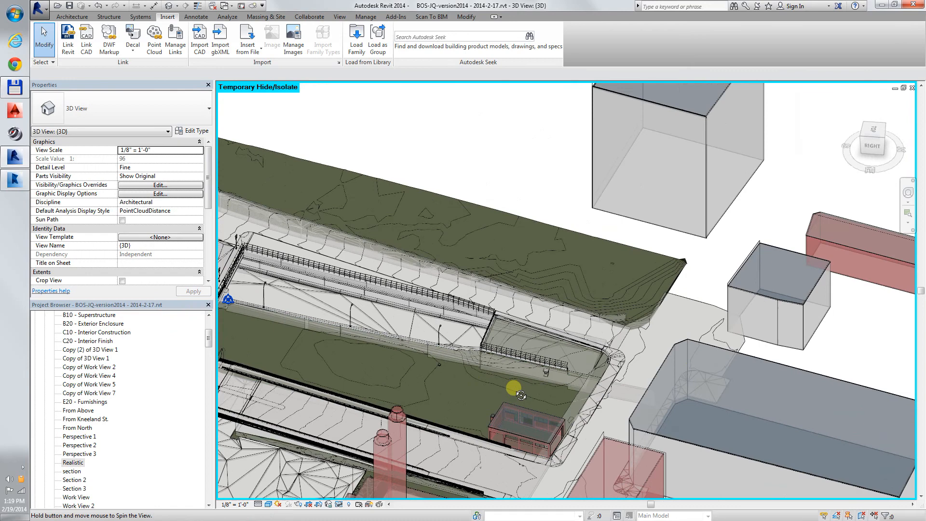
left_click_drag(521, 396, 454, 380)
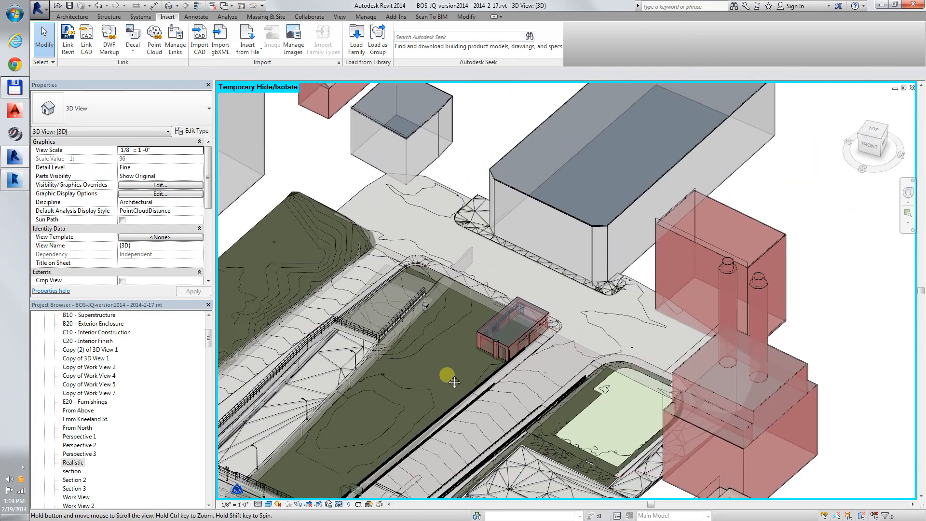
left_click_drag(454, 382, 621, 304)
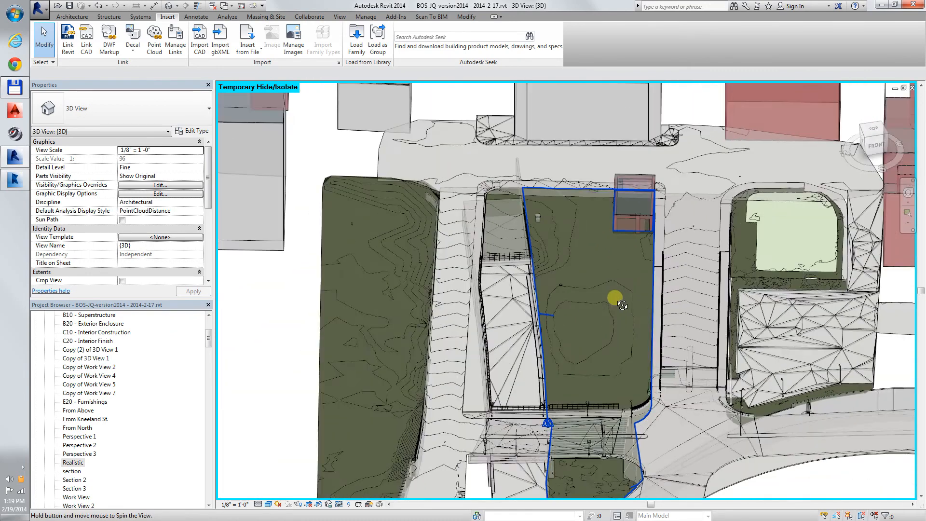
left_click_drag(621, 304, 502, 264)
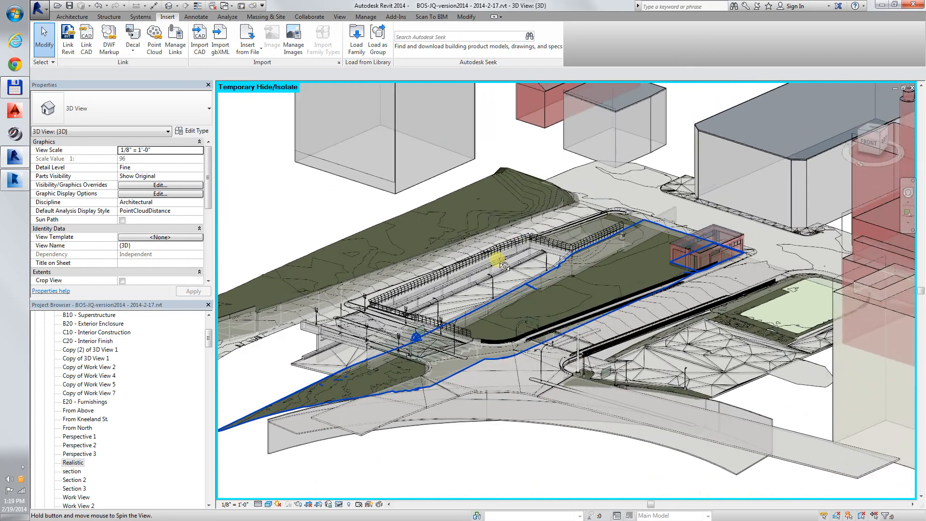
- Orbit along the lot's edge toward the small red building and sidewalk surface
left_click_drag(501, 264, 593, 227)
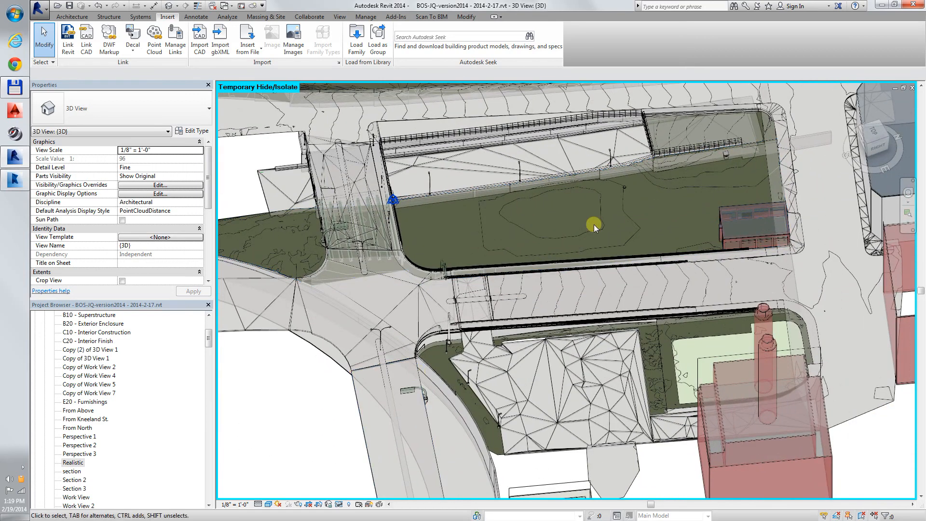
left_click_drag(594, 227, 594, 239)
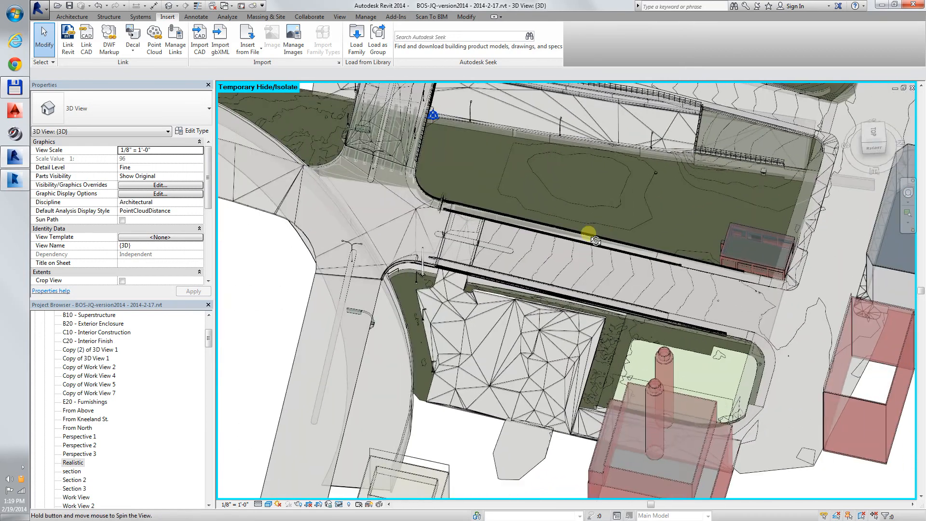
left_click_drag(595, 240, 614, 238)
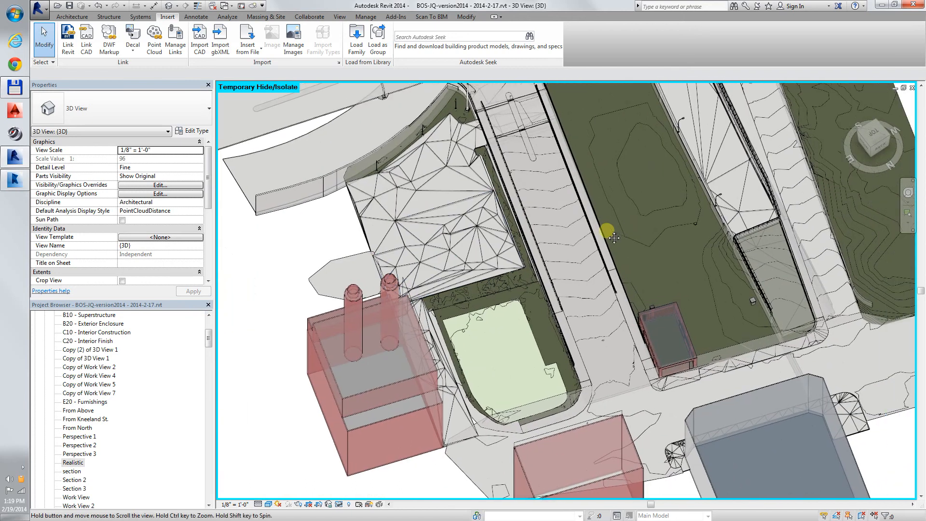
left_click_drag(614, 238, 483, 394)
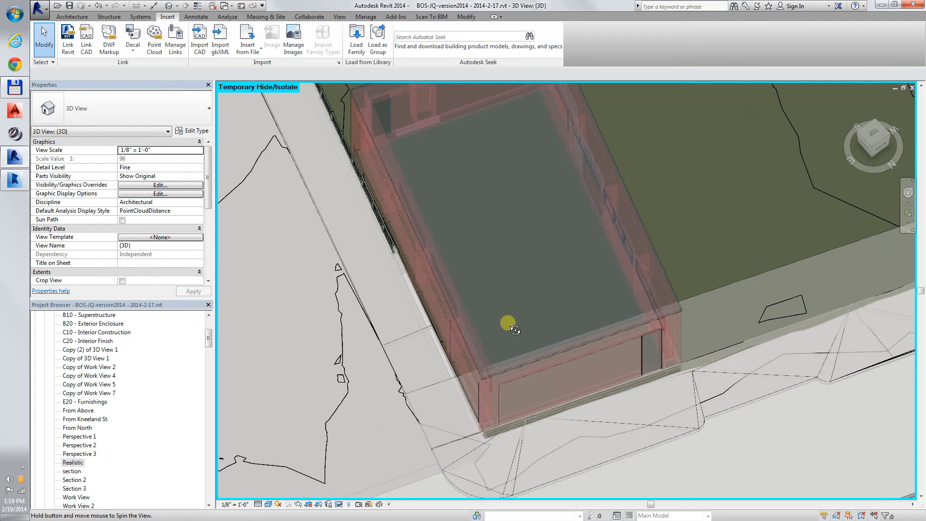
left_click_drag(514, 330, 542, 416)
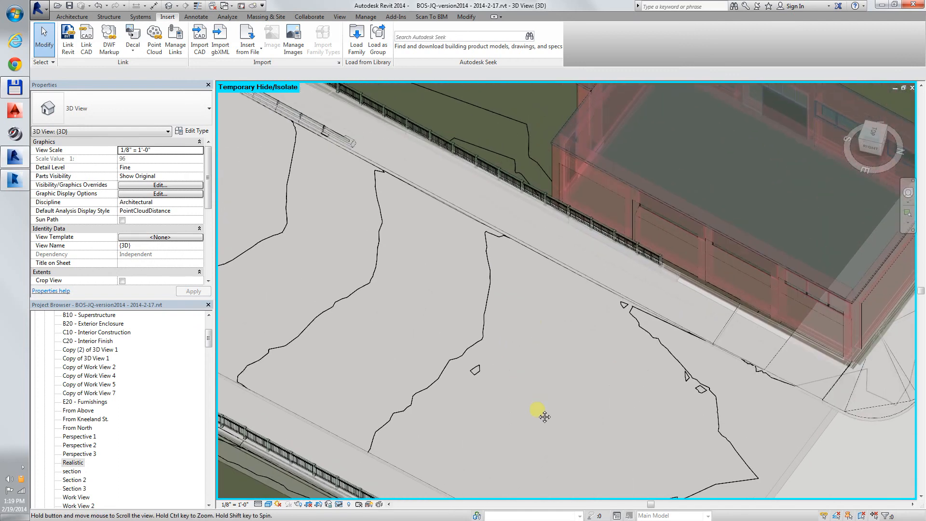
- Switch graphic display to Consistent Colors with 0 transparency, then orbit the lot
left_click(160, 193)
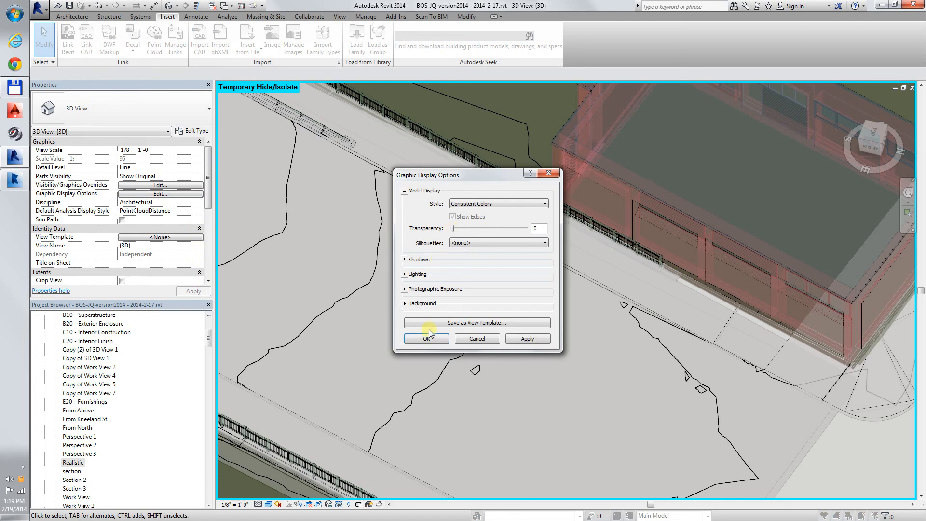
left_click(426, 338)
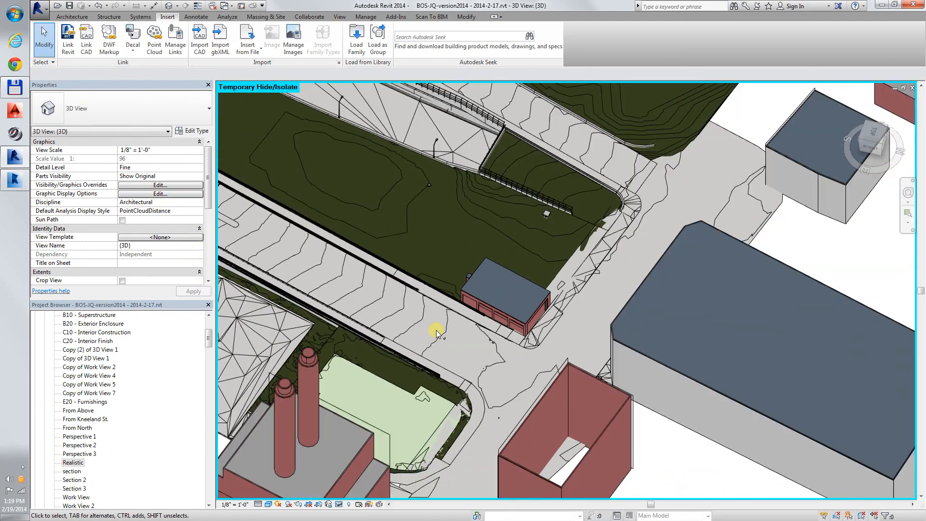
left_click_drag(436, 331, 731, 292)
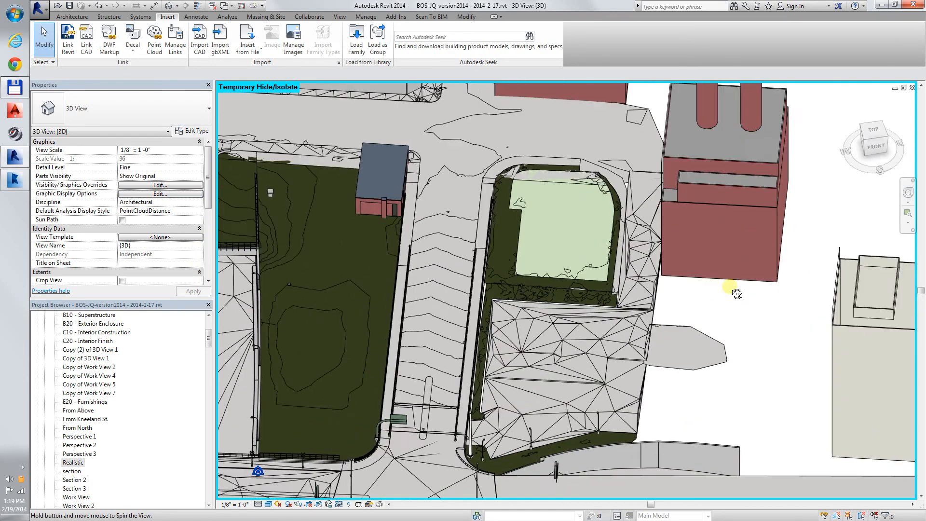
left_click_drag(734, 293, 642, 306)
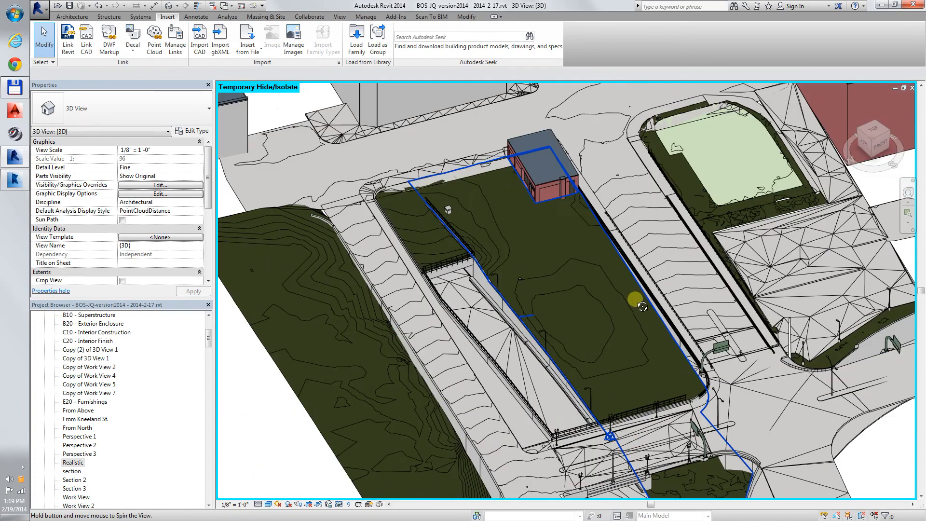
left_click_drag(635, 298, 684, 294)
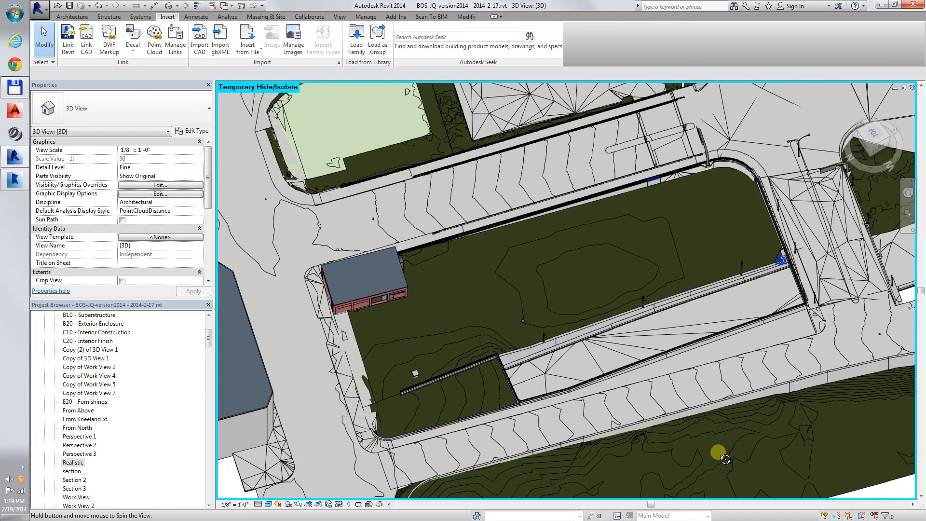
mouse_move(855, 107)
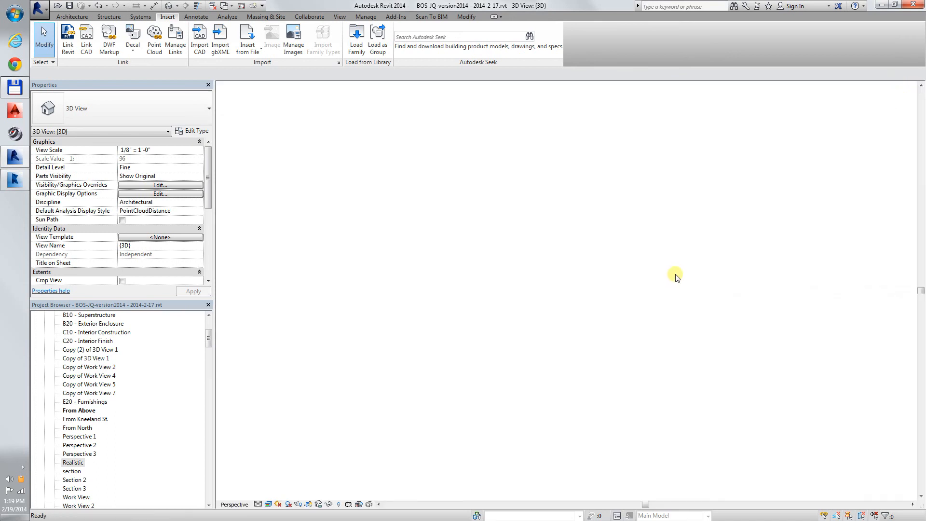
- Open the From Above view and temporarily hide the point cloud over the lot
double_click(78, 410)
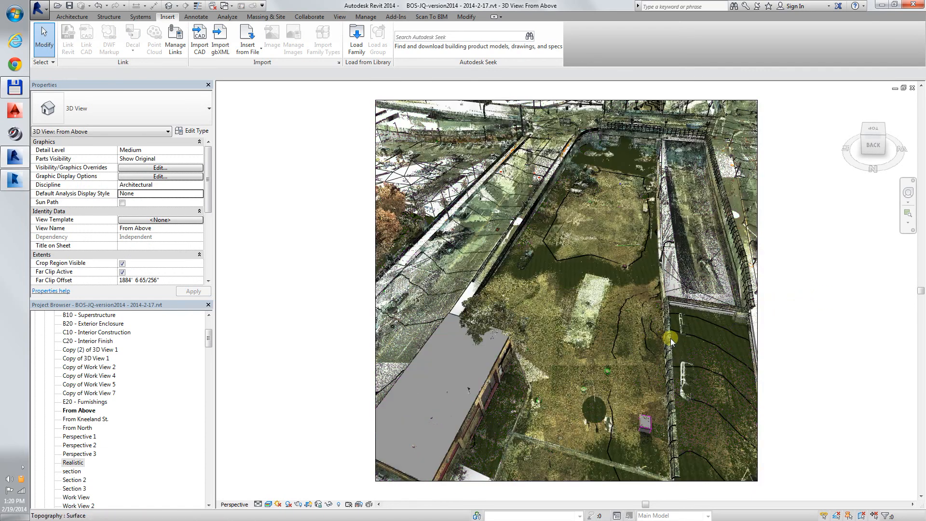
left_click(670, 338)
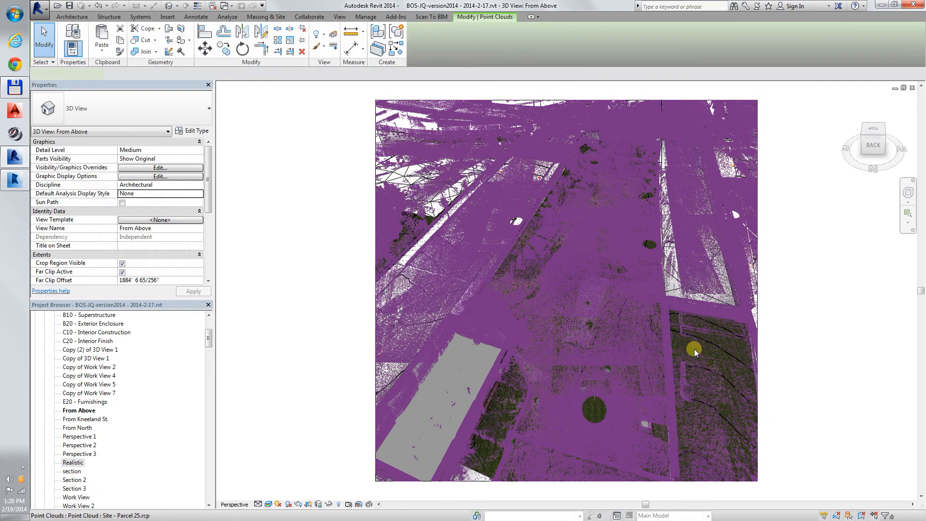
left_click(167, 16)
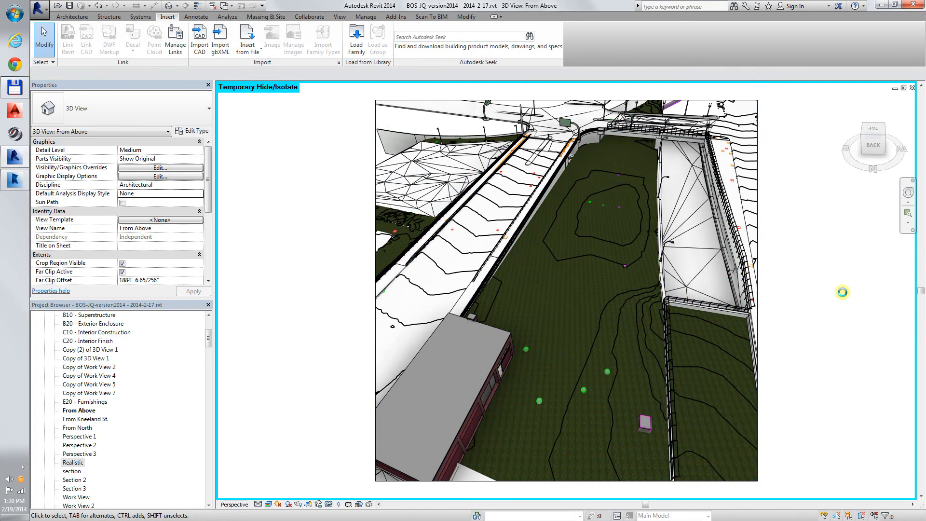
mouse_move(913, 88)
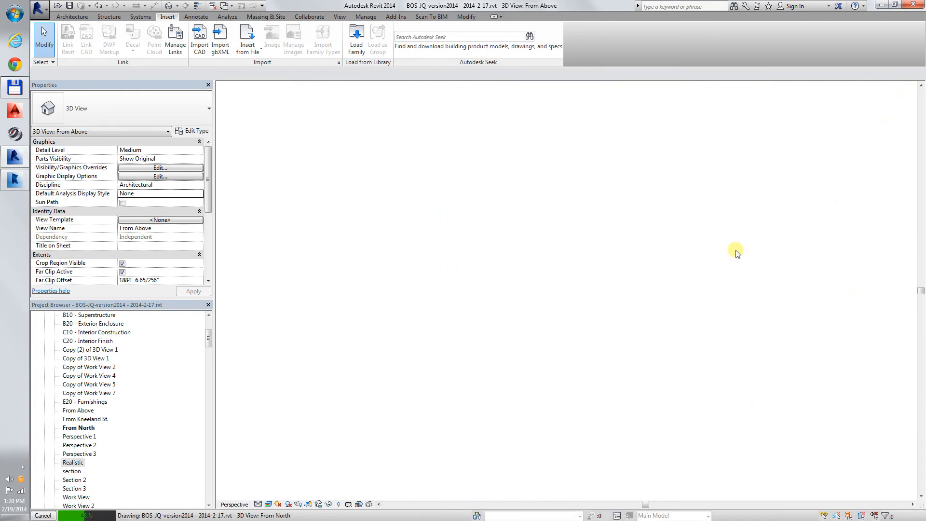
- Open the From North view and temporarily hide its Parcel 25 point cloud
double_click(79, 428)
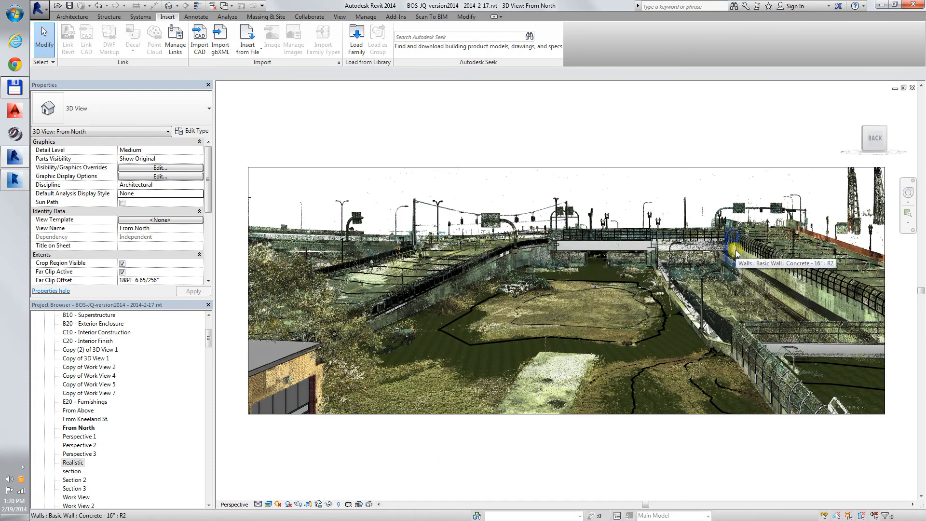
left_click(641, 331)
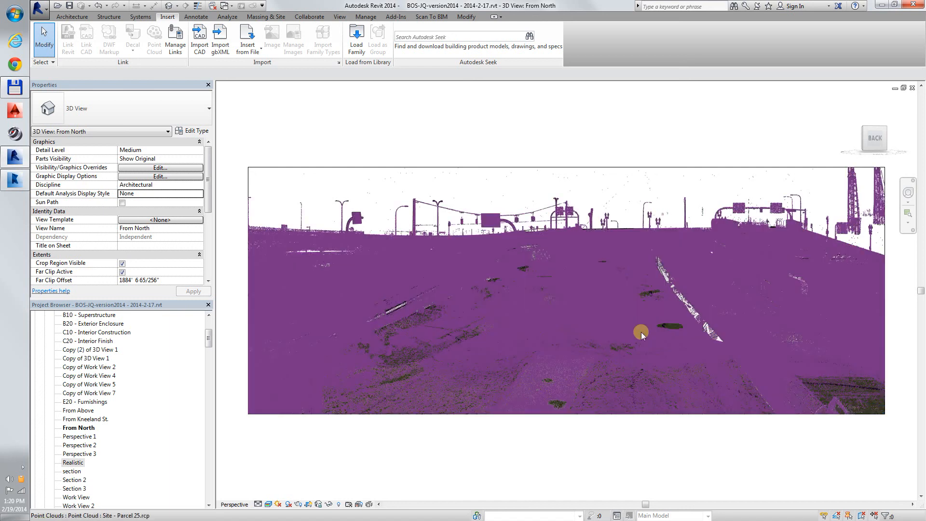
mouse_move(617, 298)
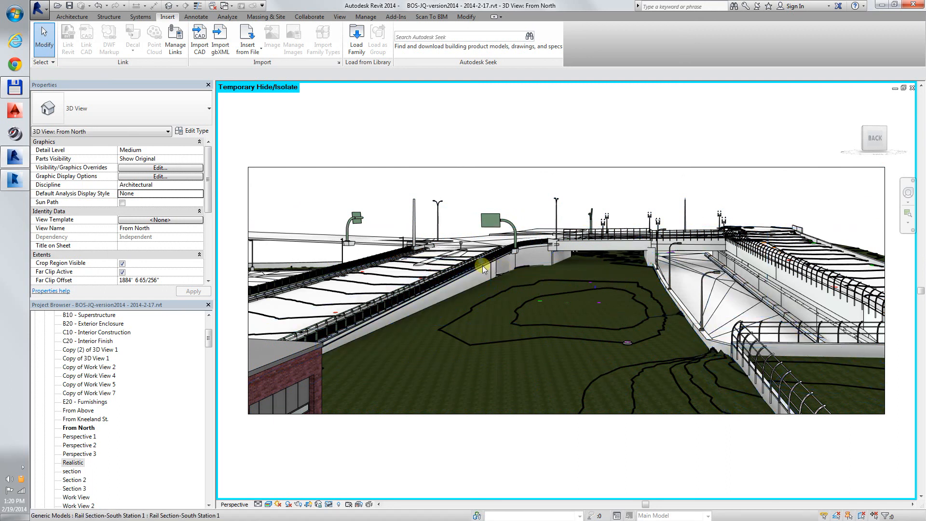
left_click(597, 270)
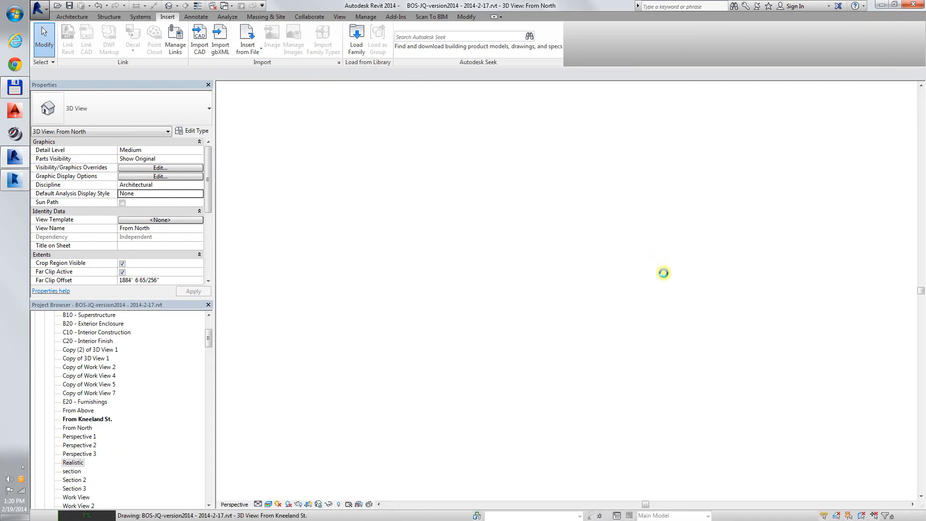
- Open From Kneeland St., hide the point cloud, and orbit toward the modelled fences
double_click(84, 419)
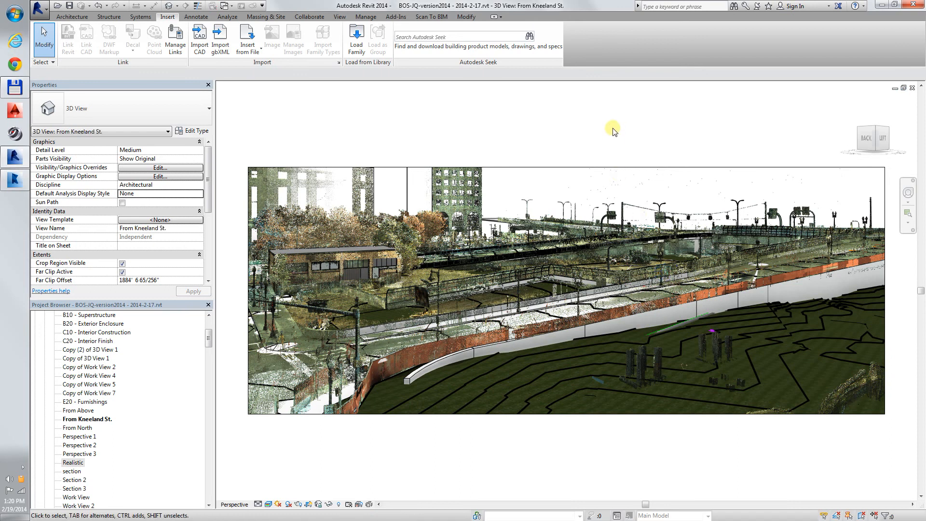
mouse_move(661, 113)
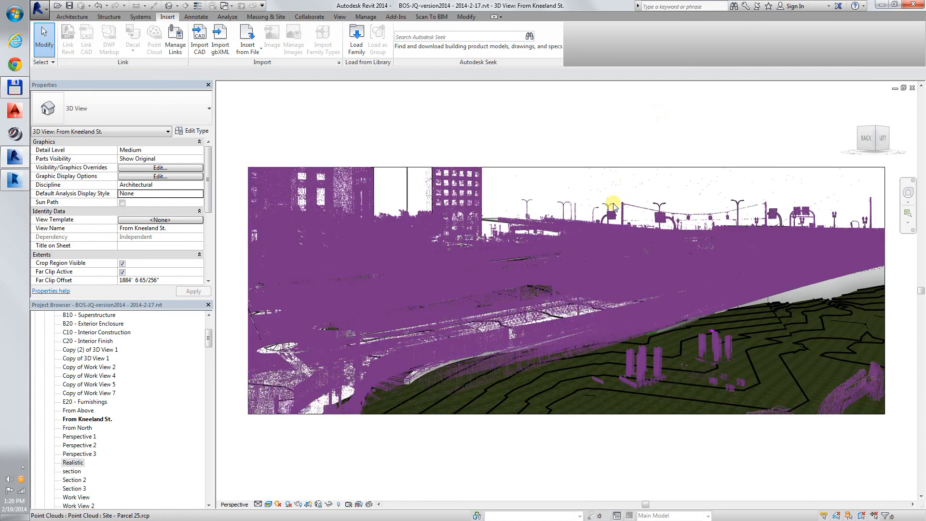
left_click(613, 206)
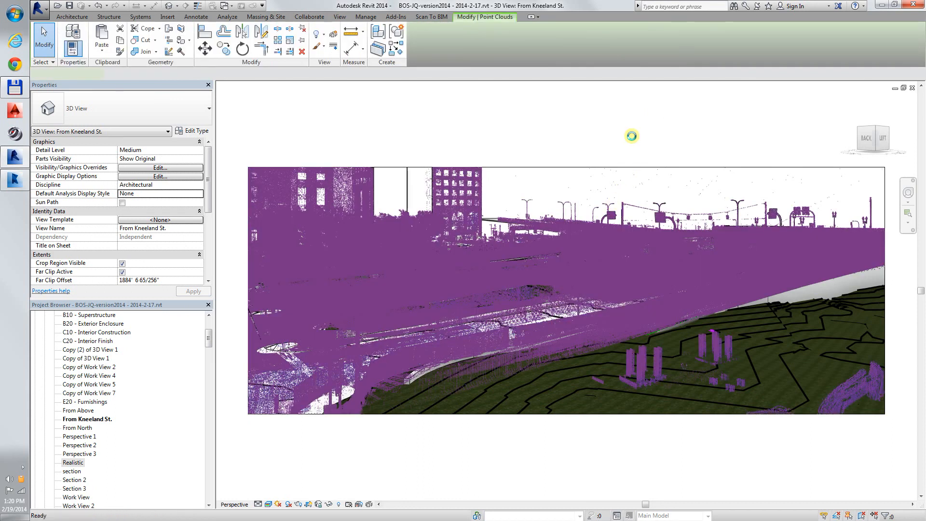
left_click(167, 16)
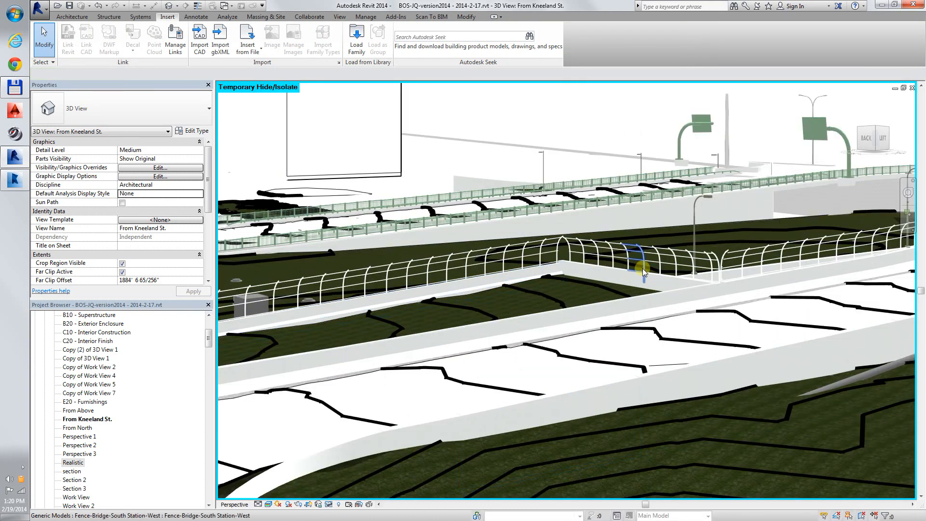
left_click_drag(643, 271, 806, 250)
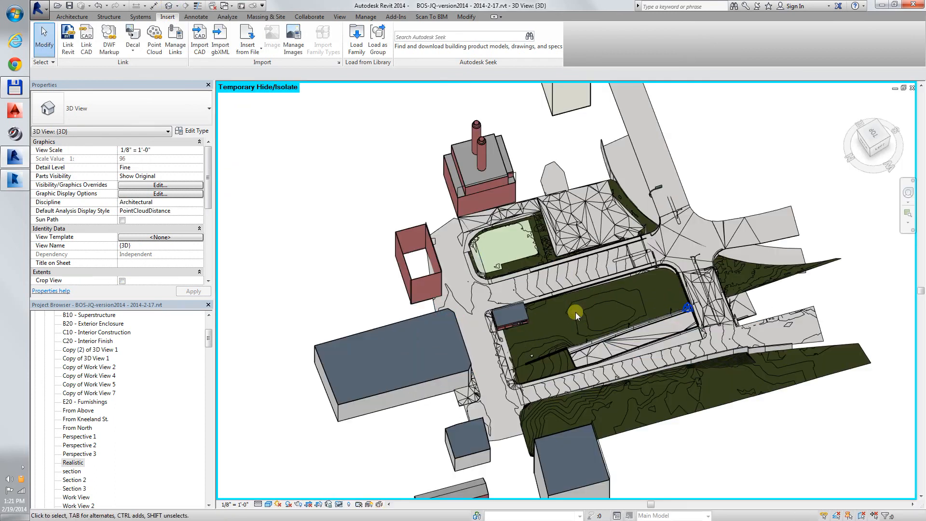
- Orbit the default 3D view around the topography to a low view of the small building
left_click_drag(575, 313, 404, 304)
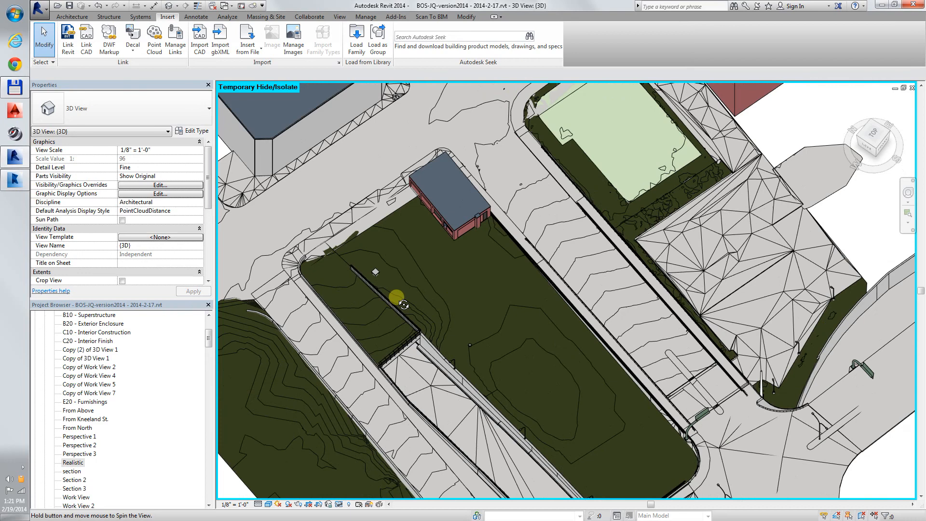
left_click_drag(404, 304, 565, 257)
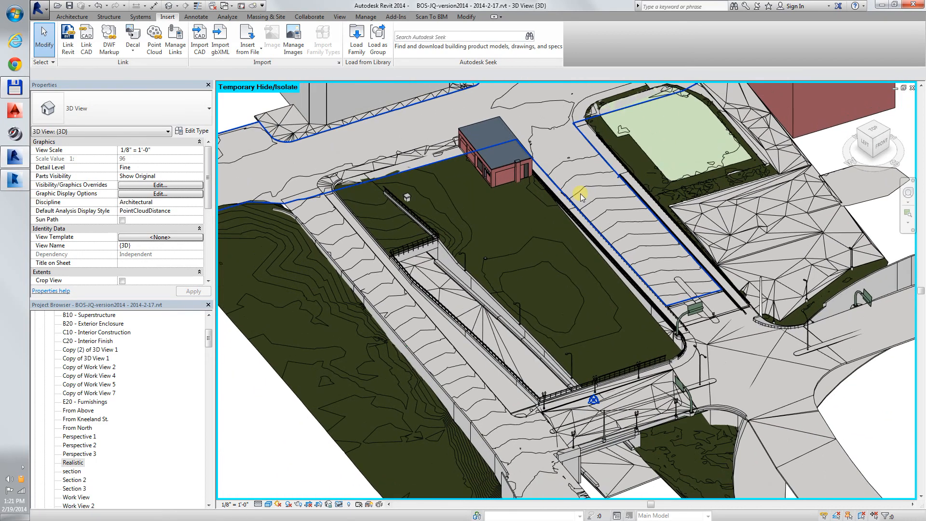
left_click_drag(582, 196, 718, 258)
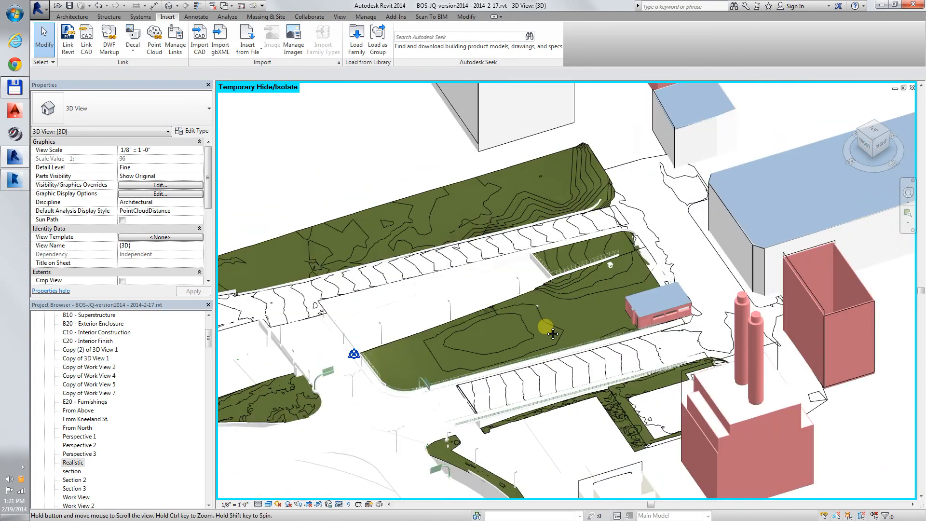
left_click_drag(552, 333, 496, 384)
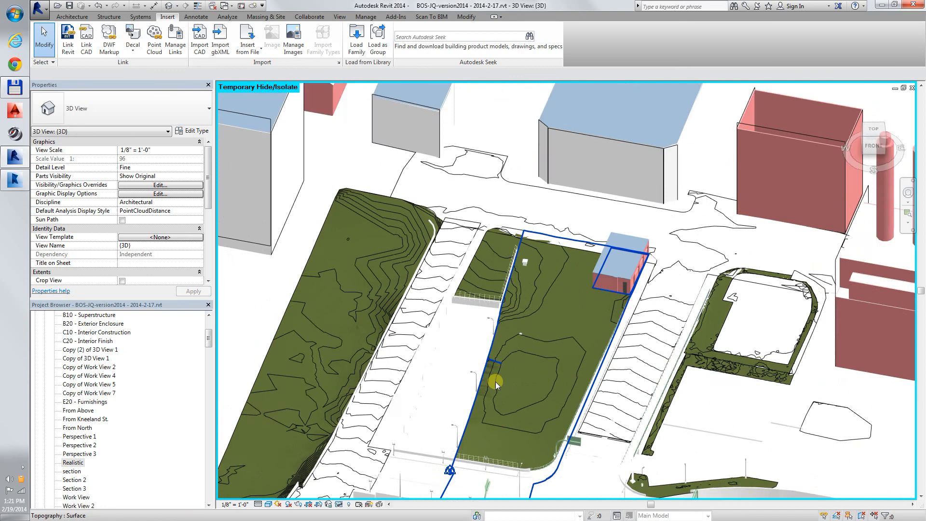
left_click_drag(496, 384, 602, 331)
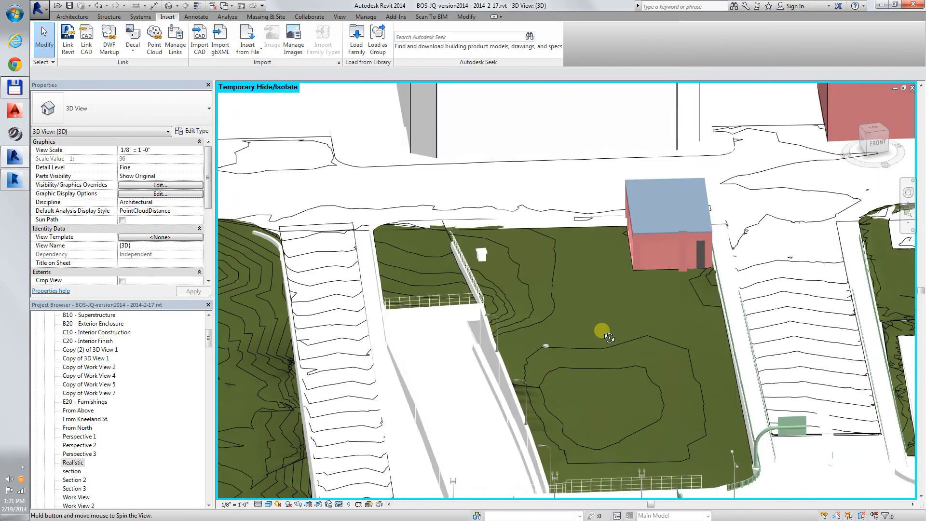
left_click_drag(609, 337, 774, 341)
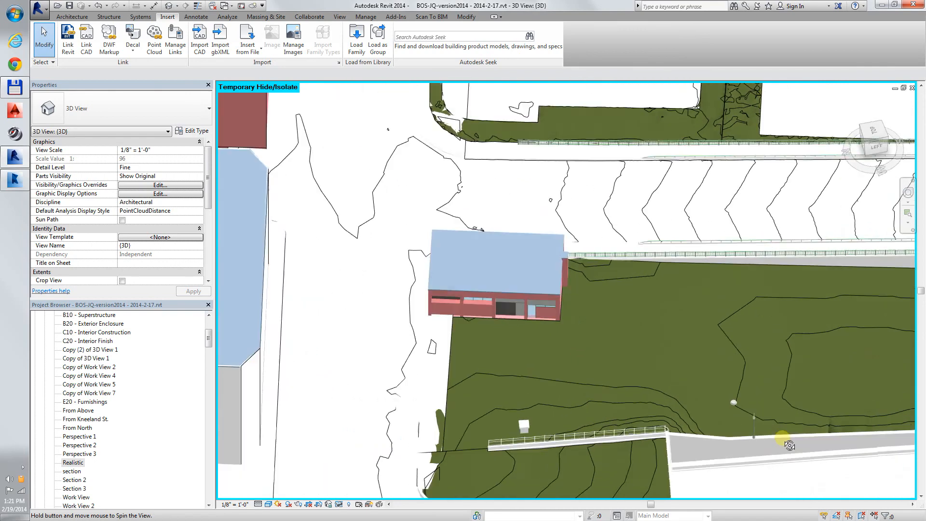
- Look down on the parcel's contours, then orbit around to the site's far end
left_click_drag(788, 444, 549, 498)
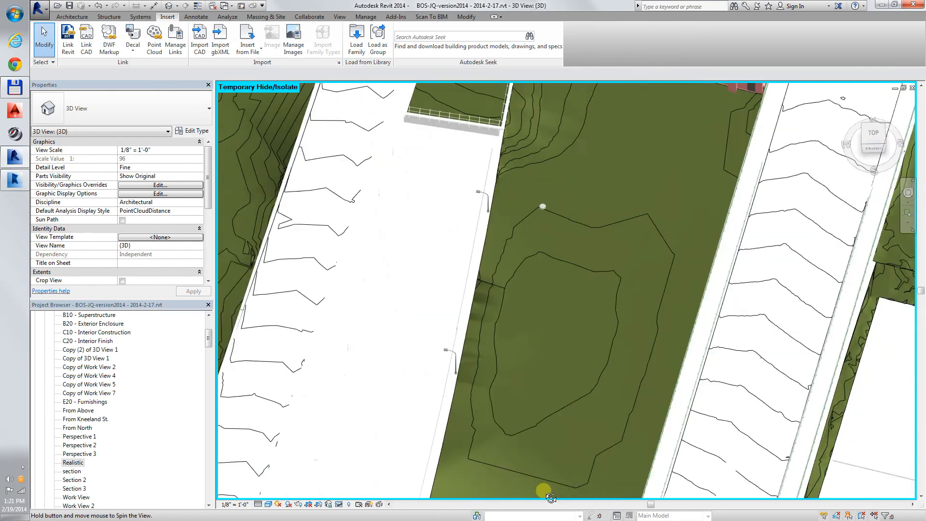
left_click_drag(549, 498, 468, 387)
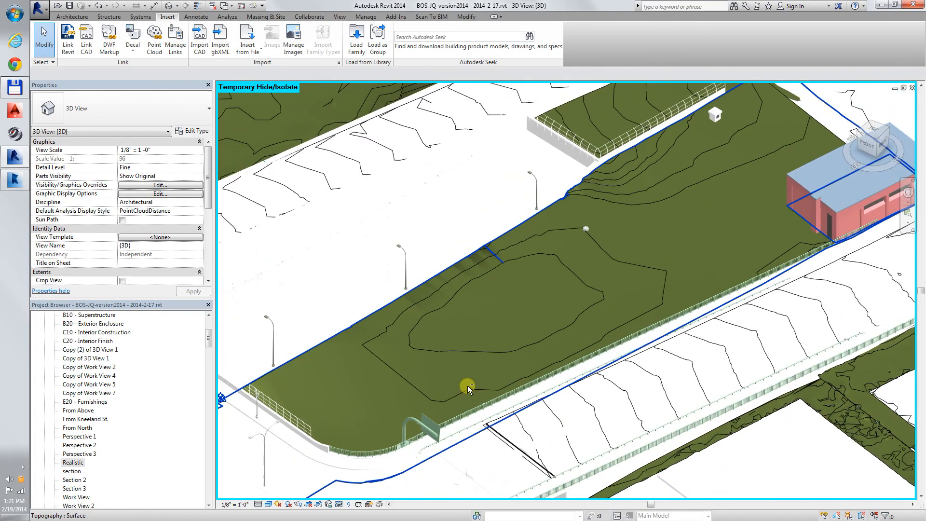
left_click_drag(468, 388, 521, 365)
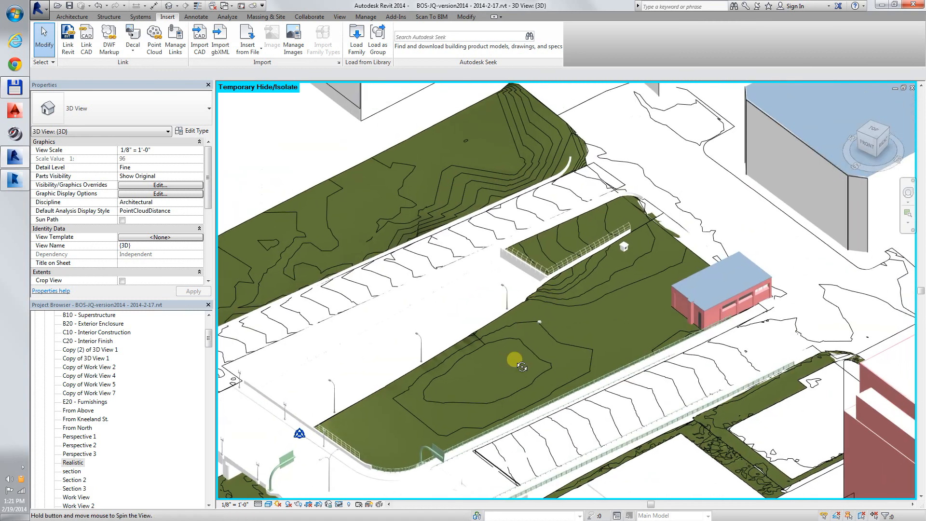
left_click_drag(520, 366, 661, 345)
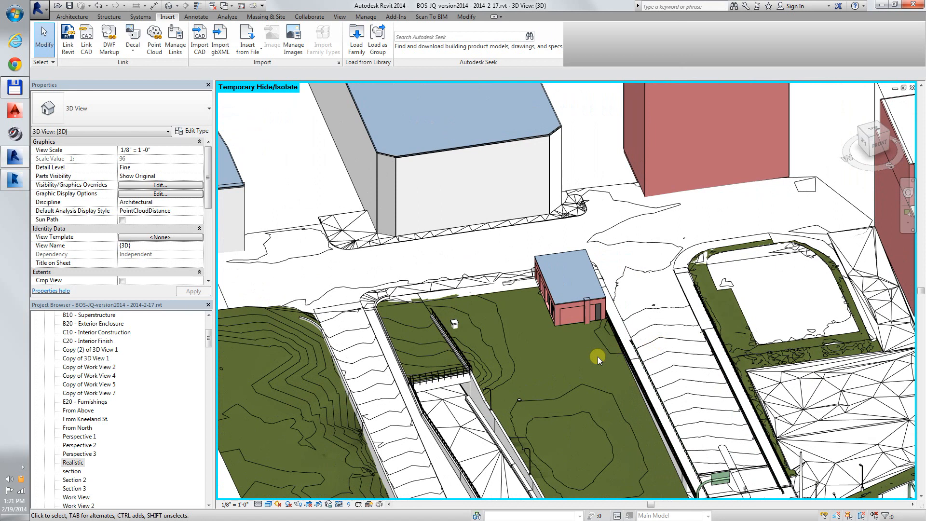
left_click_drag(598, 360, 571, 421)
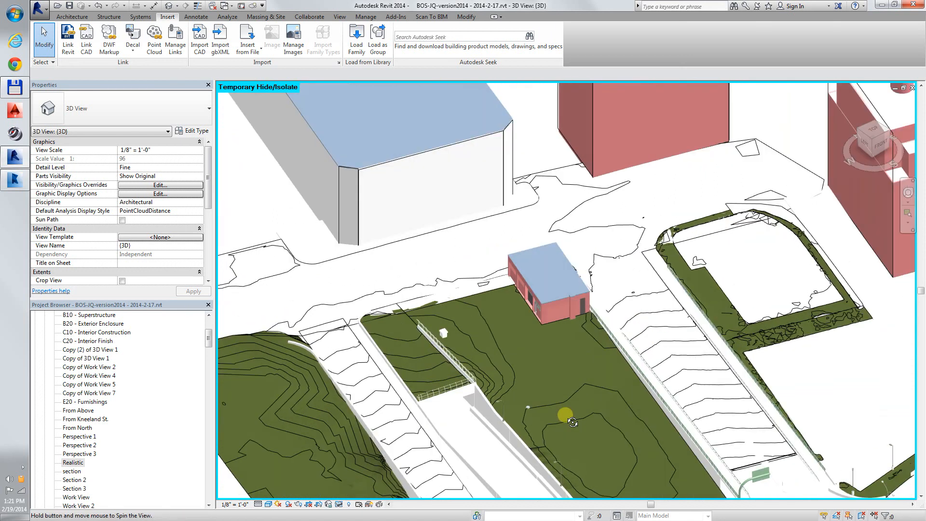
left_click_drag(564, 415, 826, 458)
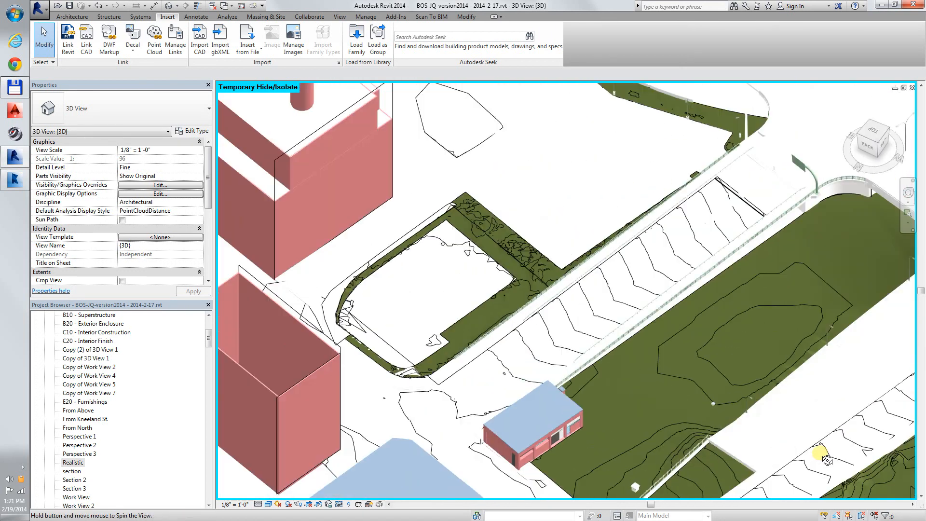
left_click_drag(827, 458, 694, 357)
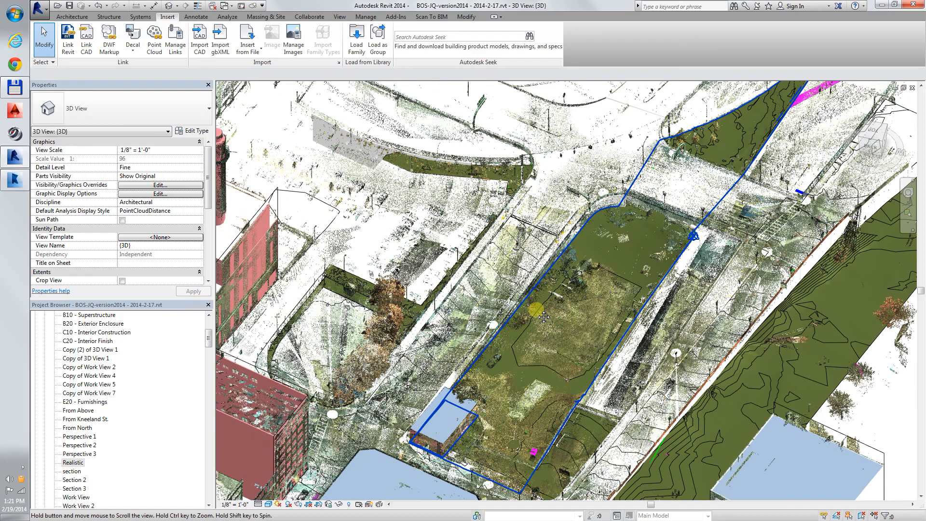
- Zoom out and orbit to see the whole scanned parcel from another side
left_click_drag(544, 317, 561, 322)
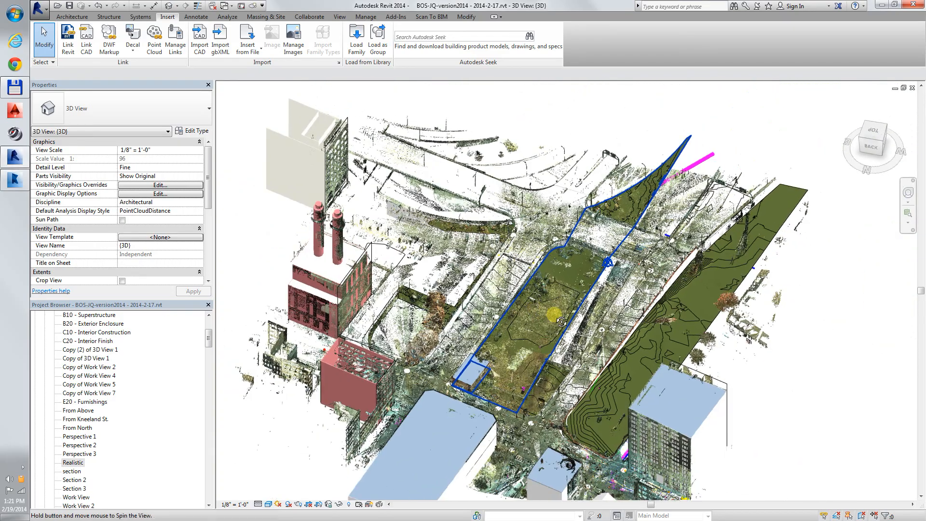
left_click_drag(561, 319, 809, 355)
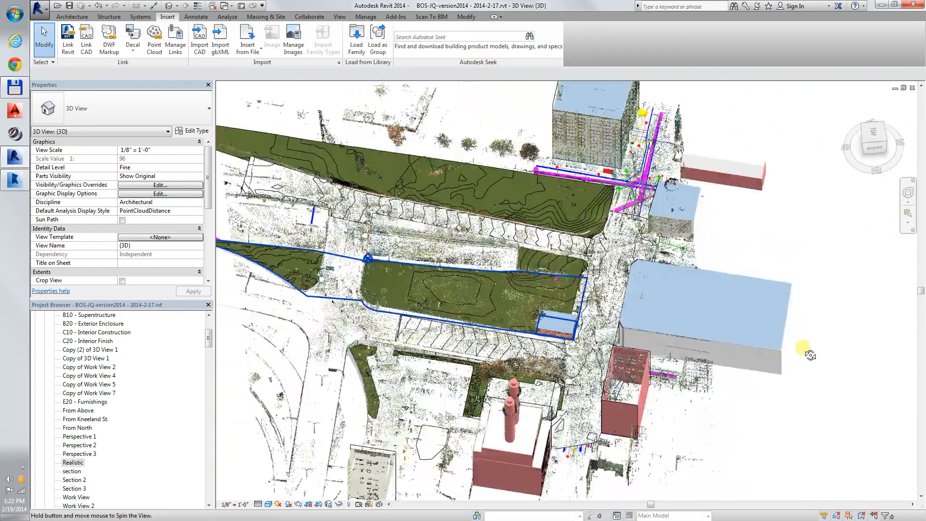